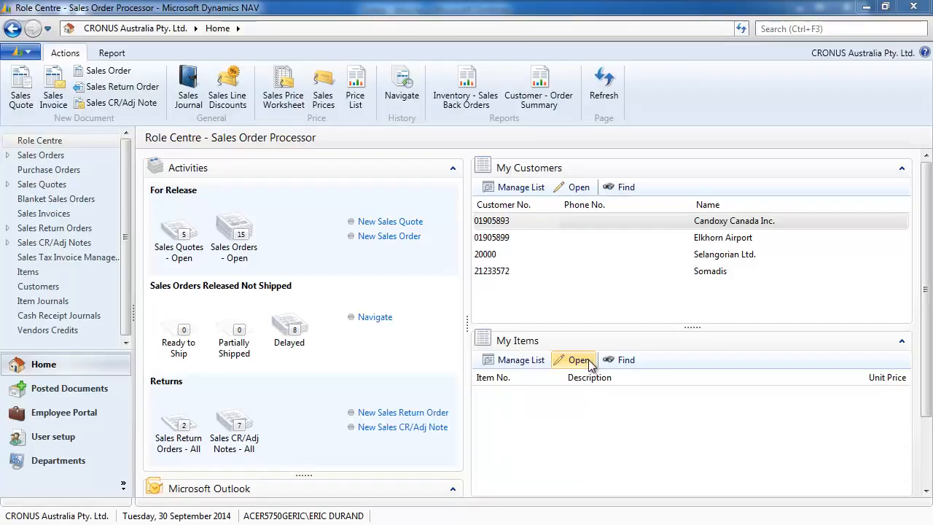
mouse_move(721, 456)
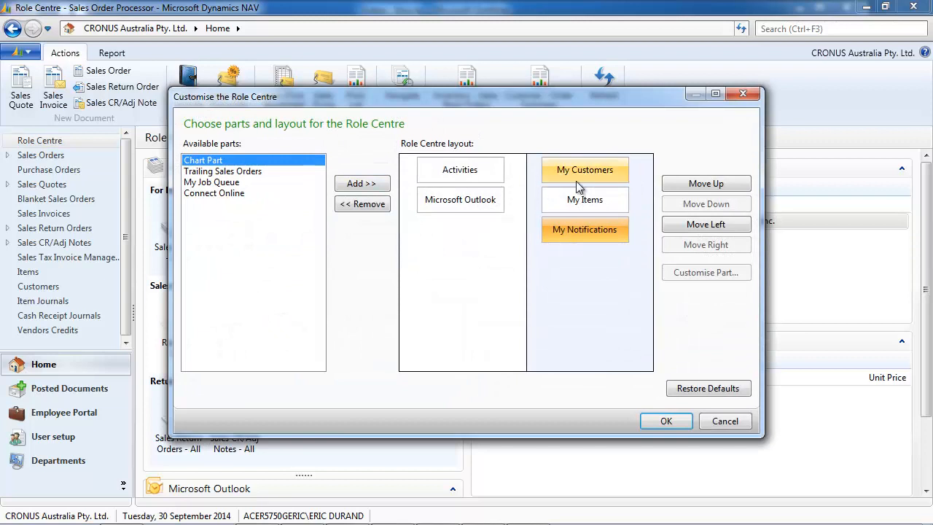
Remove My Items from the layout and add the Connect Online part.
click(585, 200)
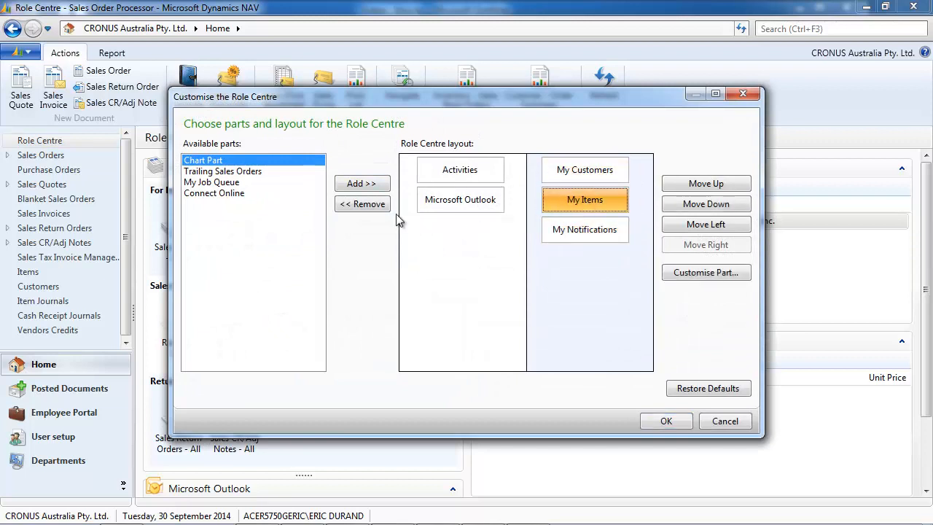
click(362, 203)
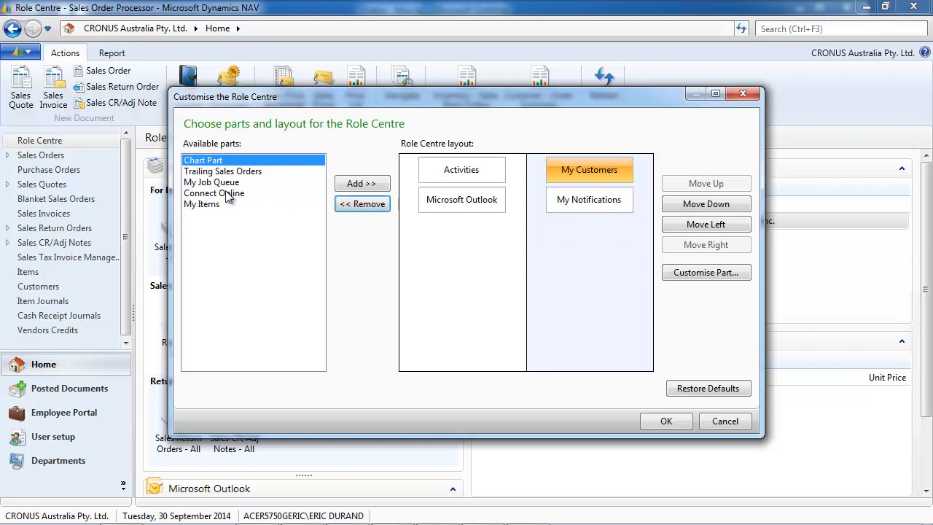
click(214, 192)
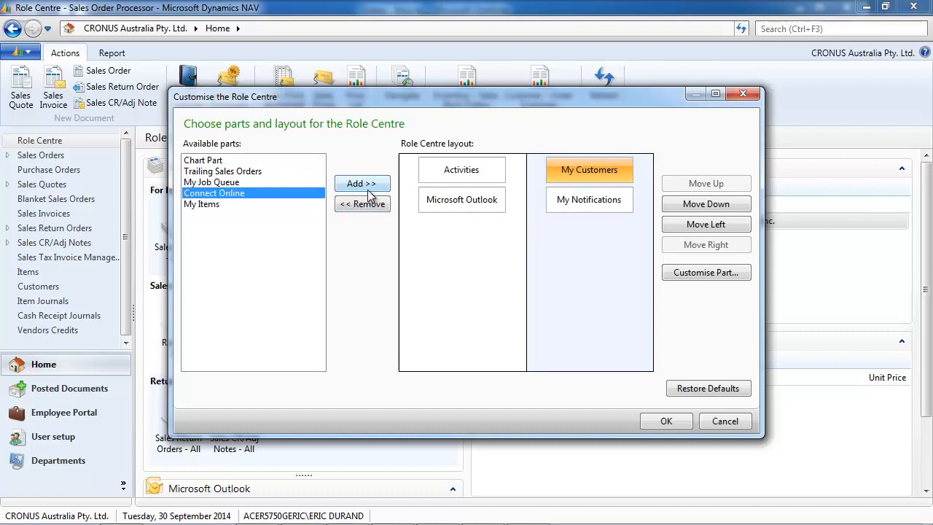
click(363, 183)
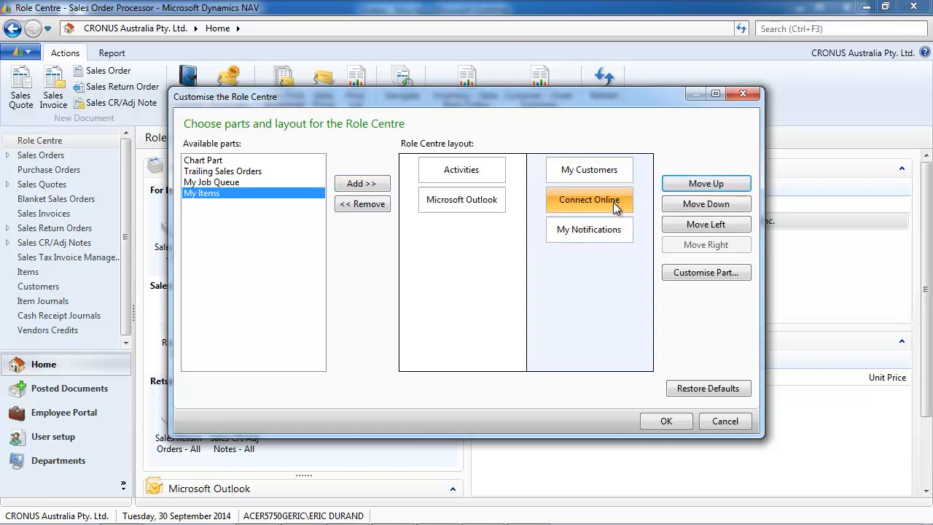
Move My Notifications to the top-left column and add Trailing Sales Orders in the right column.
click(705, 224)
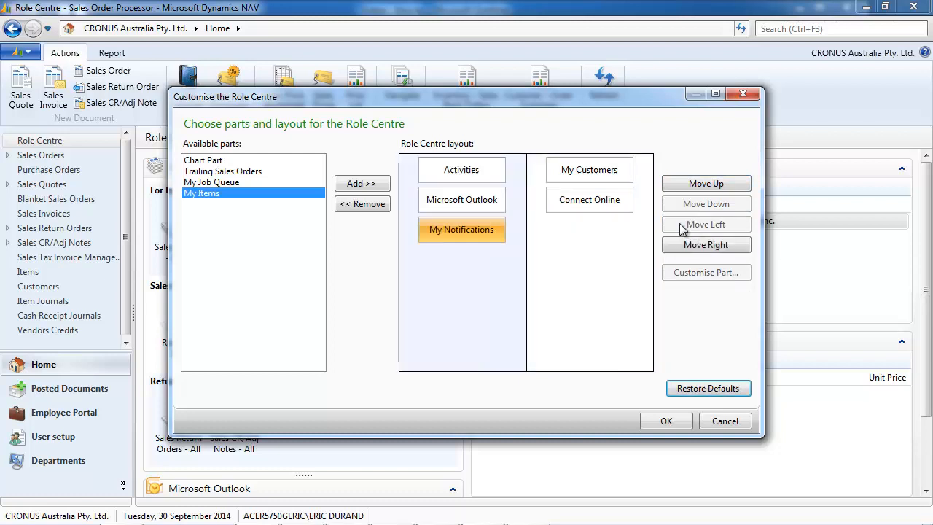
click(706, 183)
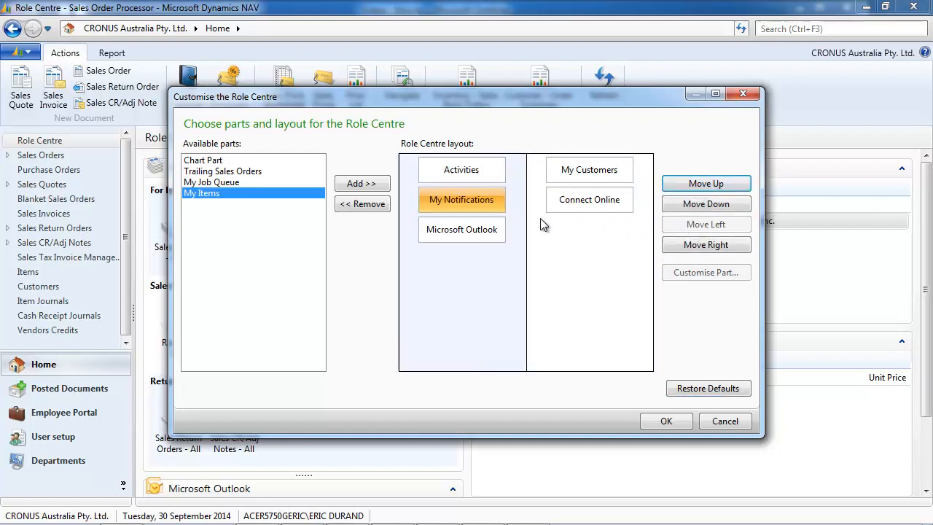
click(362, 204)
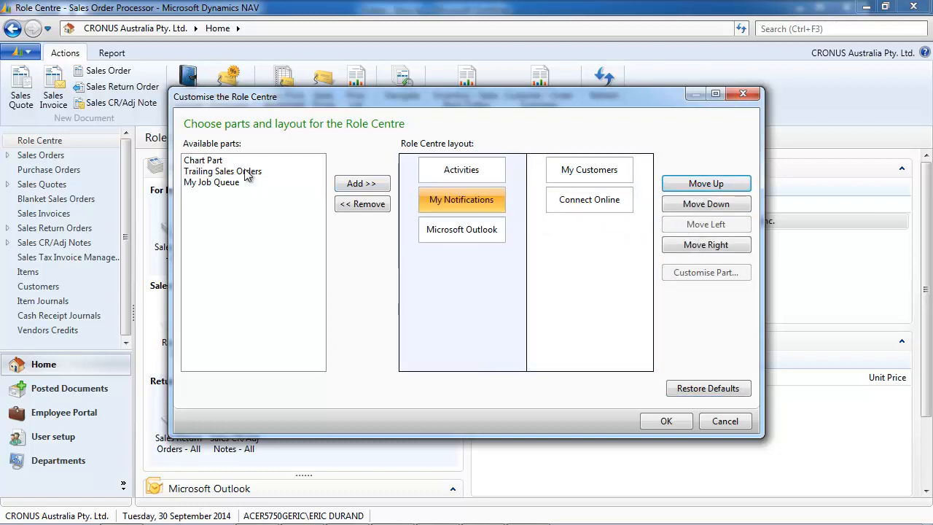
click(222, 171)
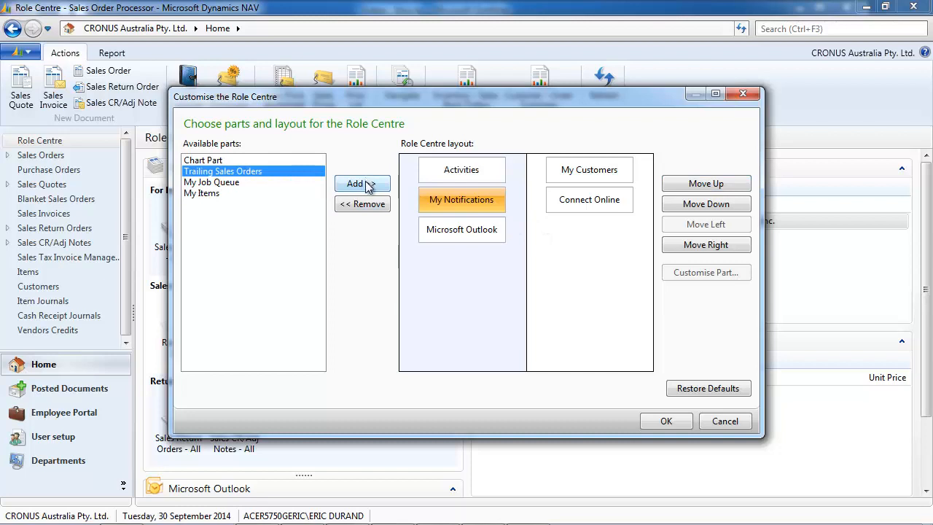
click(362, 183)
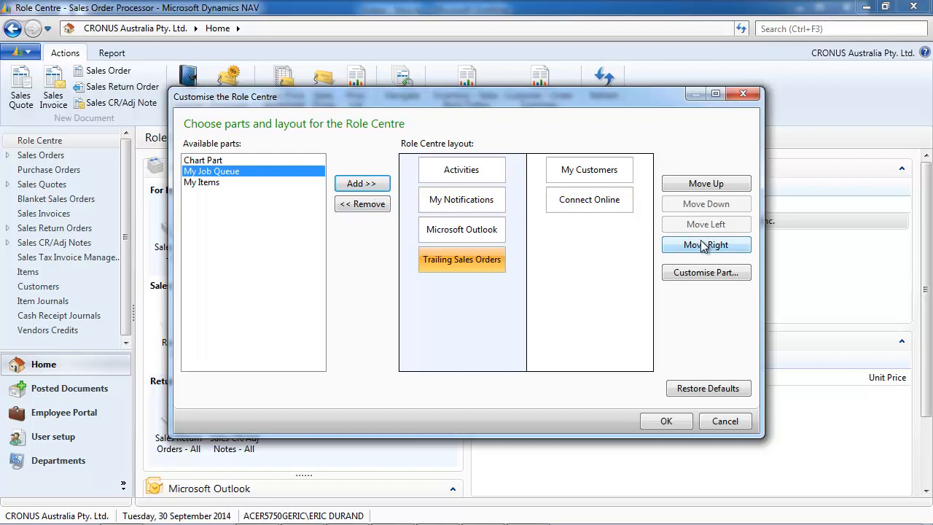
click(705, 244)
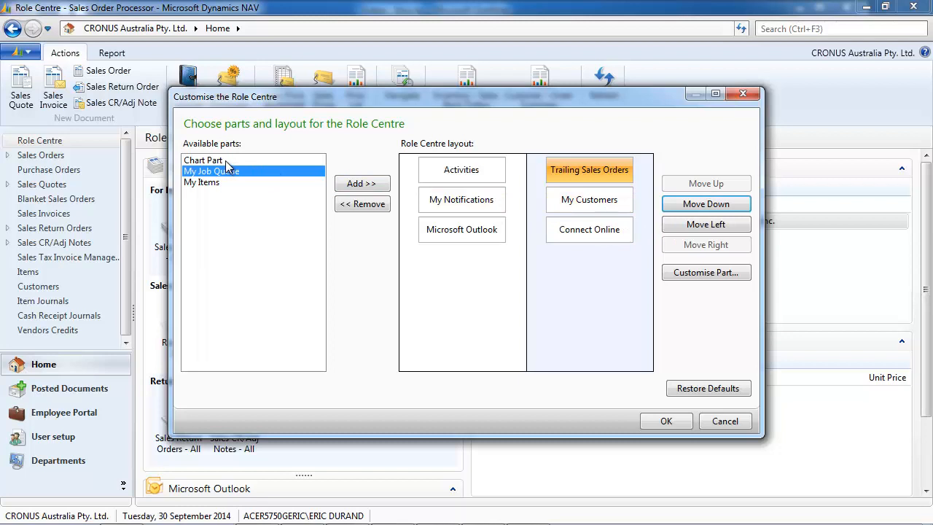
Add a chart part, cancel its chart picker, remove the blank chart, and apply the layout.
click(361, 183)
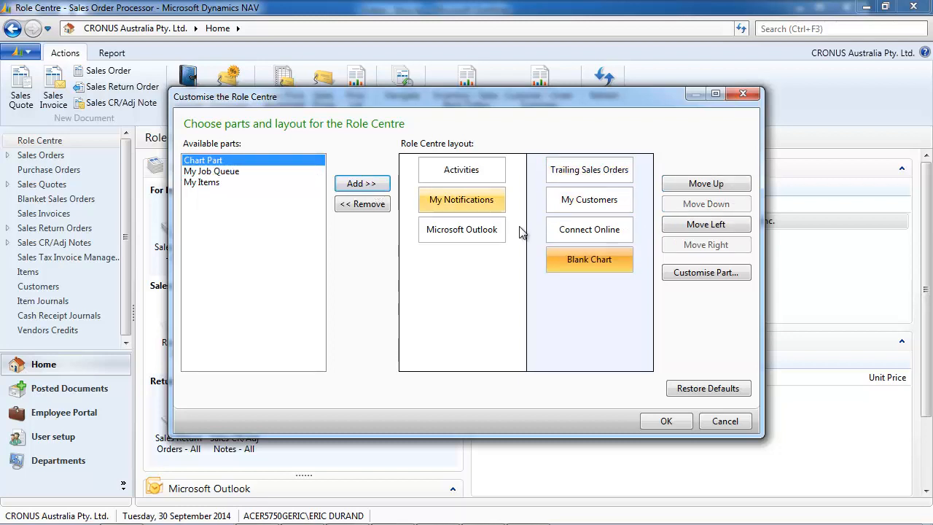
click(706, 272)
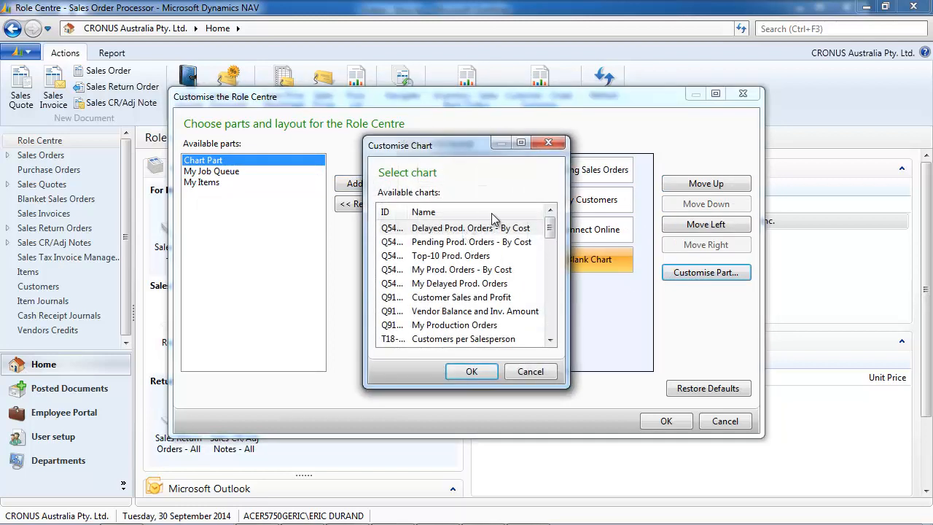
scroll(down, 3)
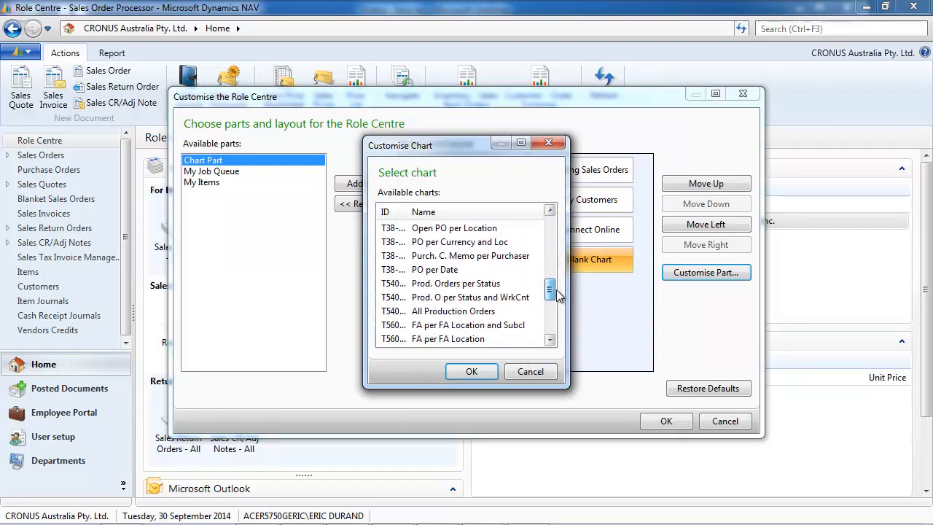
click(530, 371)
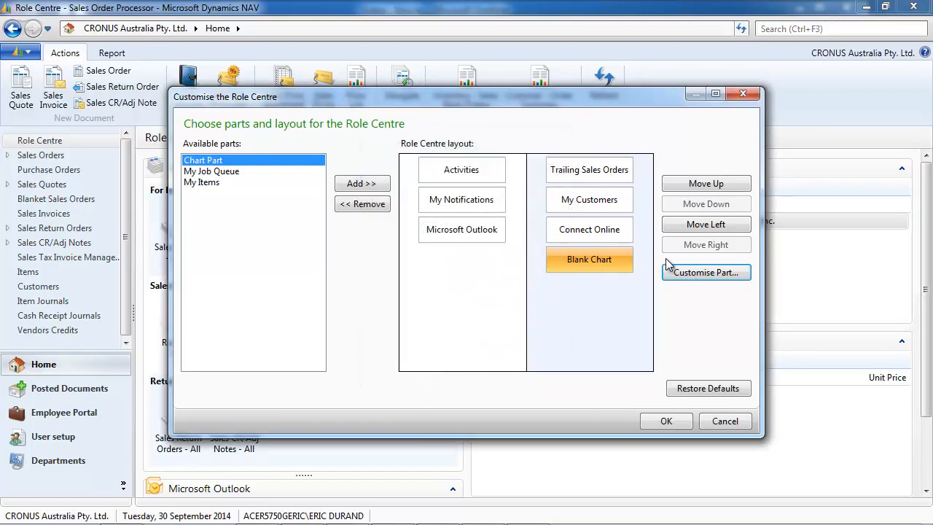
click(362, 203)
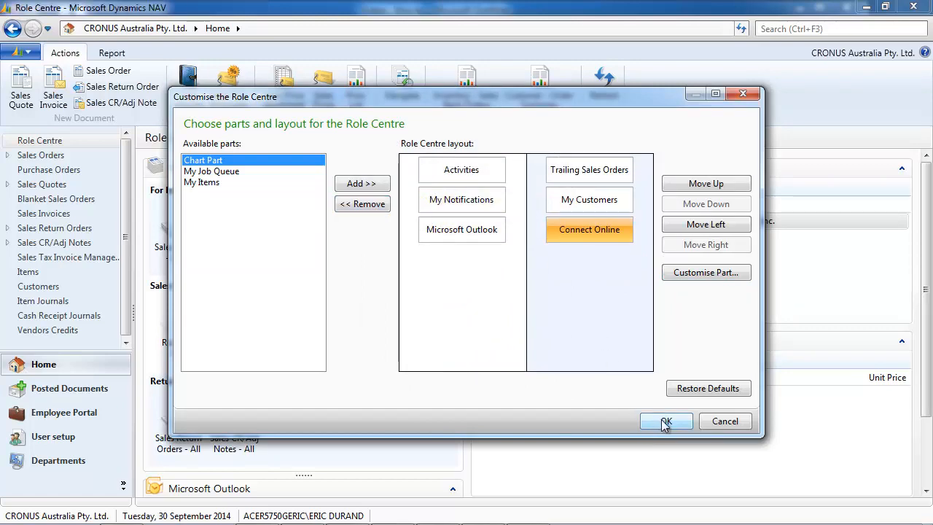
click(665, 420)
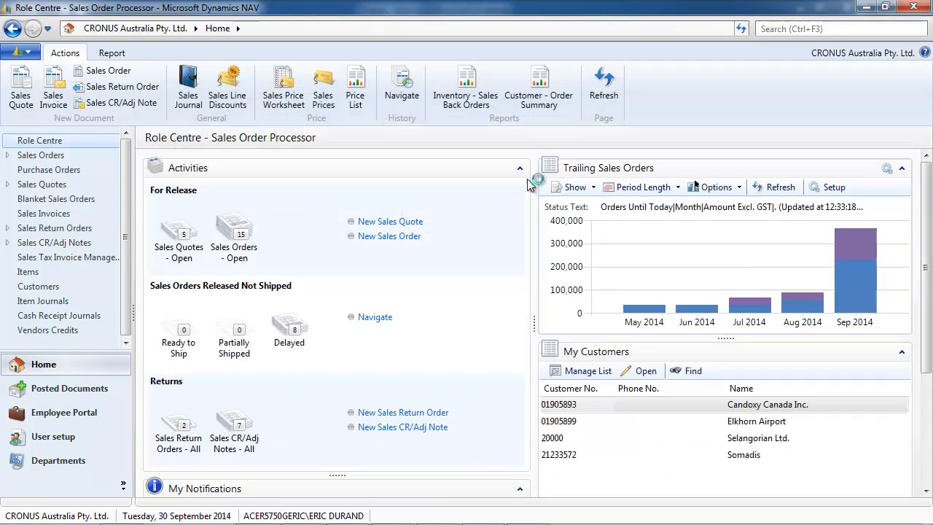
Collapse Activities, My Notifications and Connect Online, then drag the splitter to widen the right column.
click(519, 168)
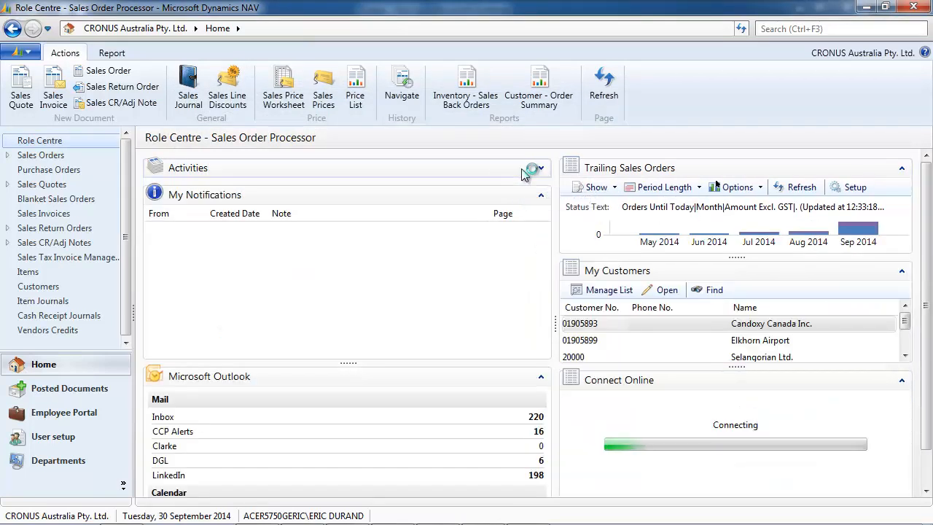
mouse_move(541, 195)
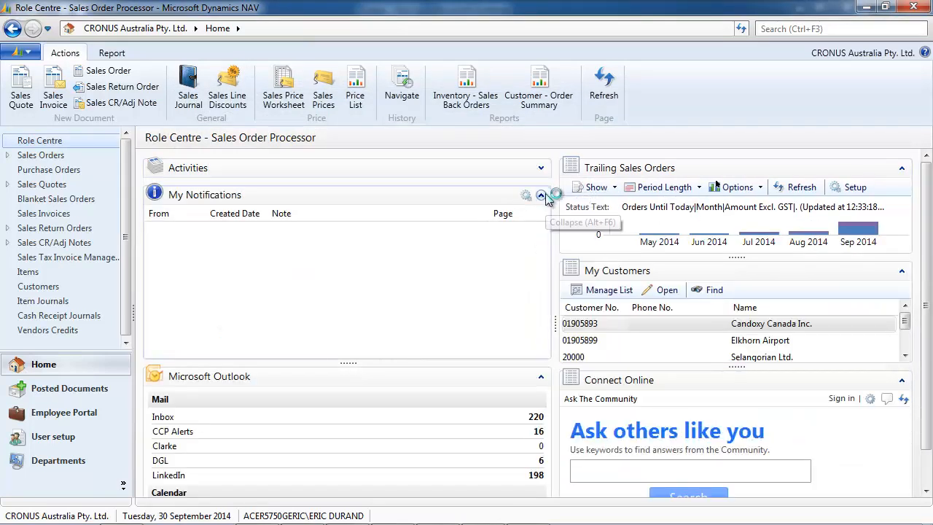
click(540, 194)
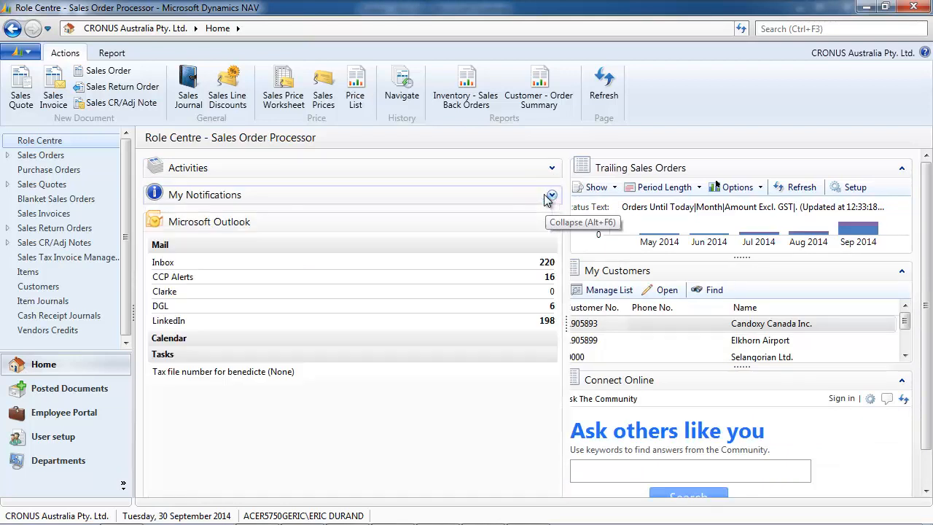
click(551, 195)
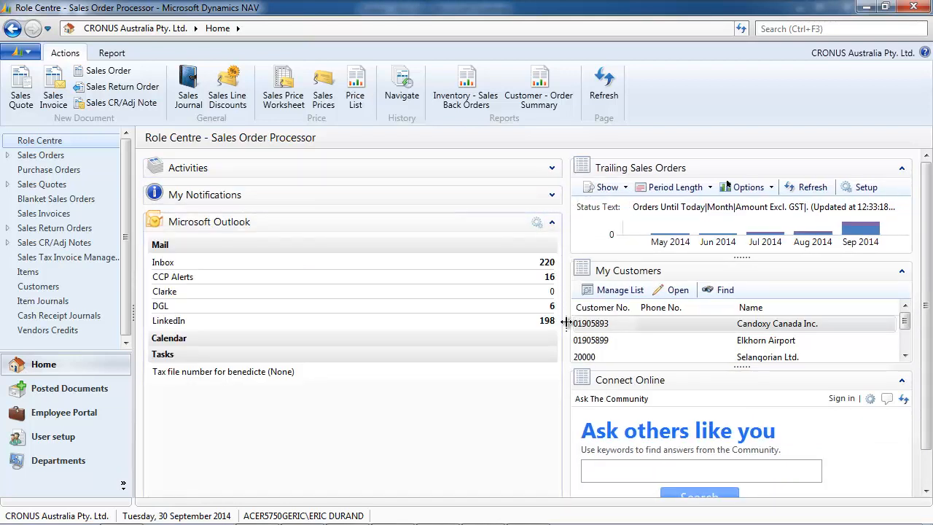
drag(567, 322, 393, 323)
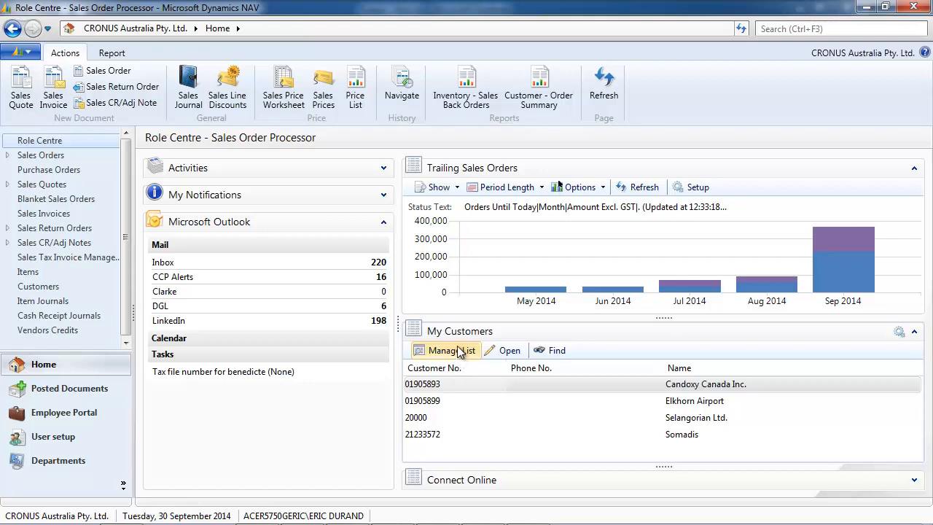
Open My Customers in Manage List and bring up Choose Columns from a row's options.
click(451, 350)
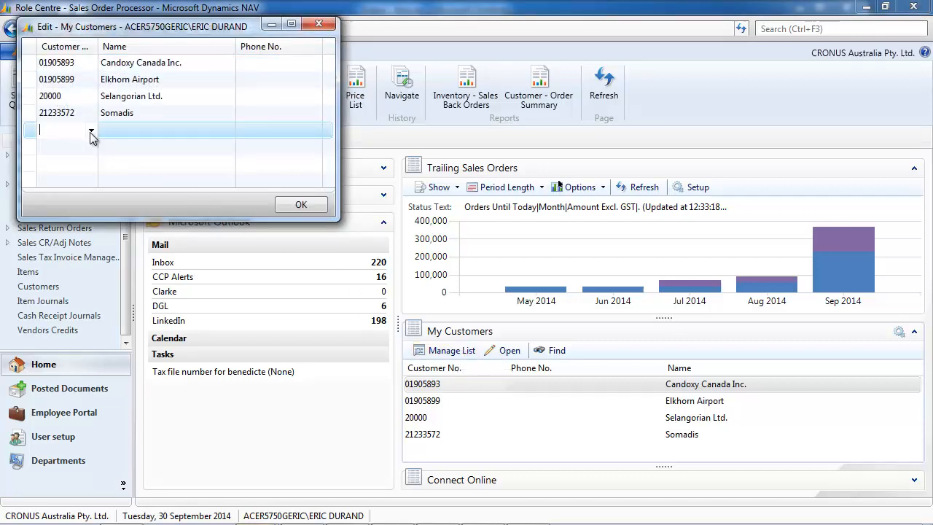
click(90, 130)
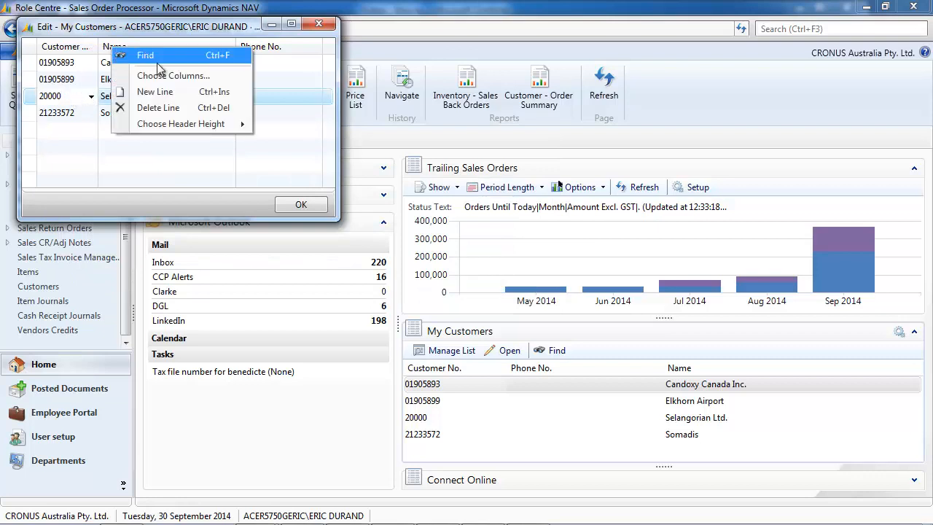
click(173, 75)
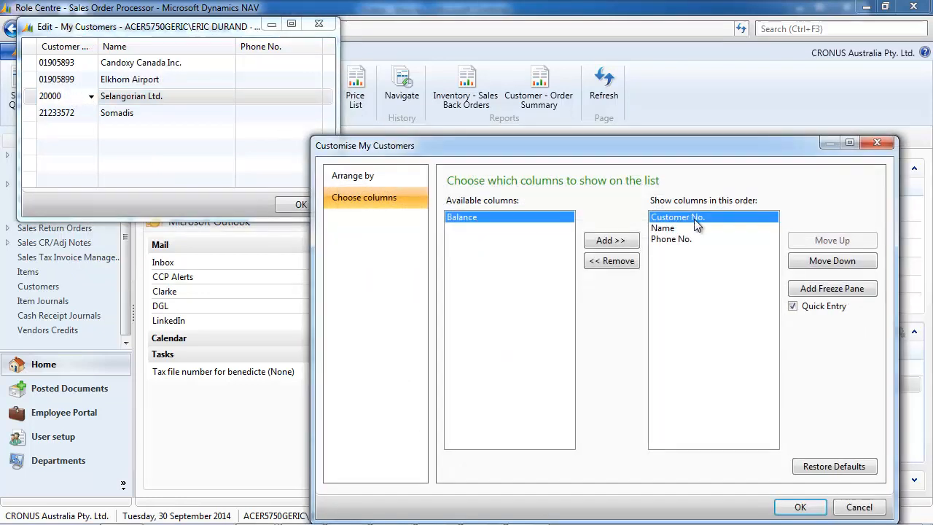